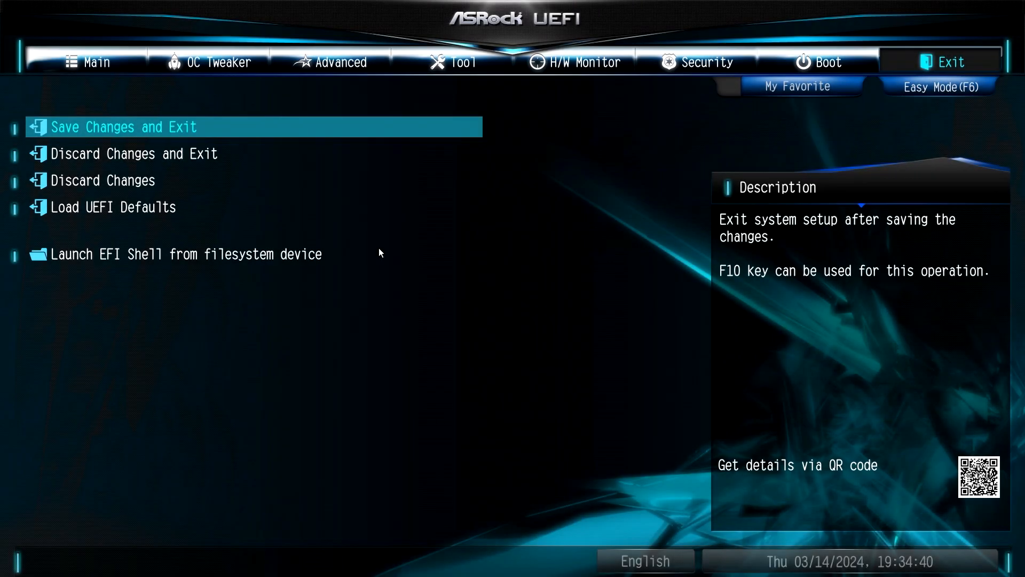
Step: Navigate via OC Tweaker to the Advanced settings page listing the configuration sections
click(209, 62)
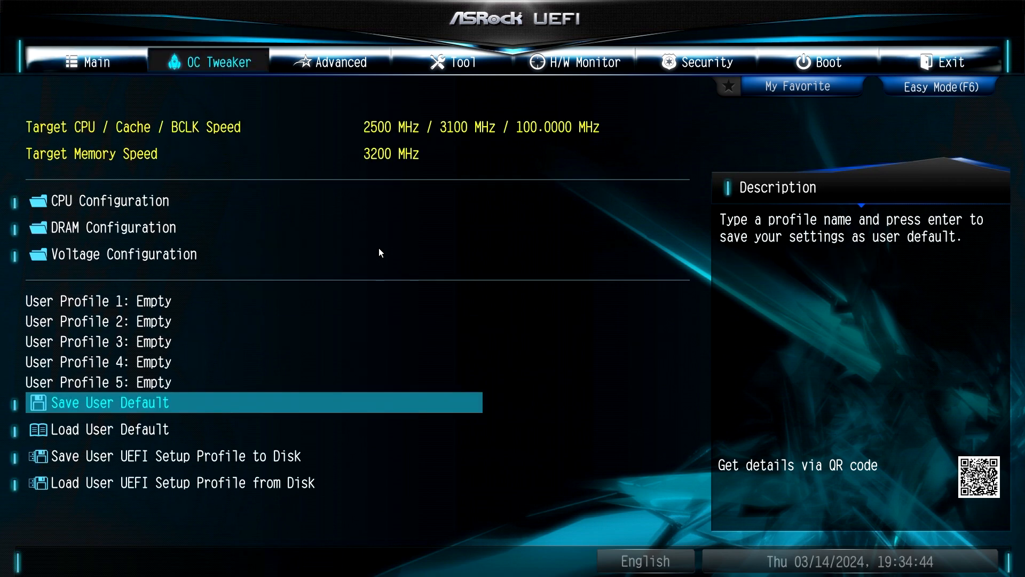
click(340, 62)
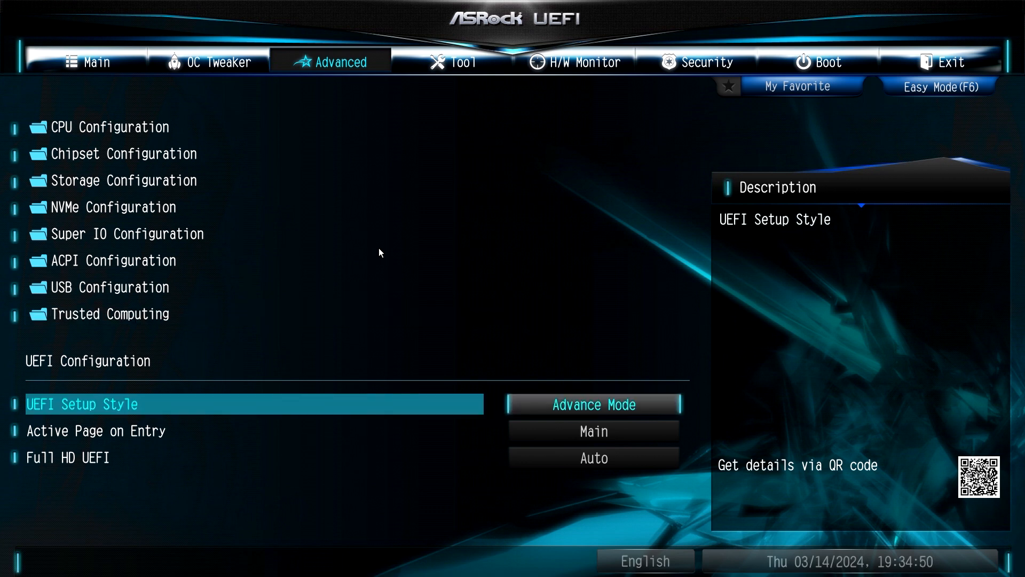
Step: View Trusted Computing: Security Device Support enabled, no security device found
click(110, 314)
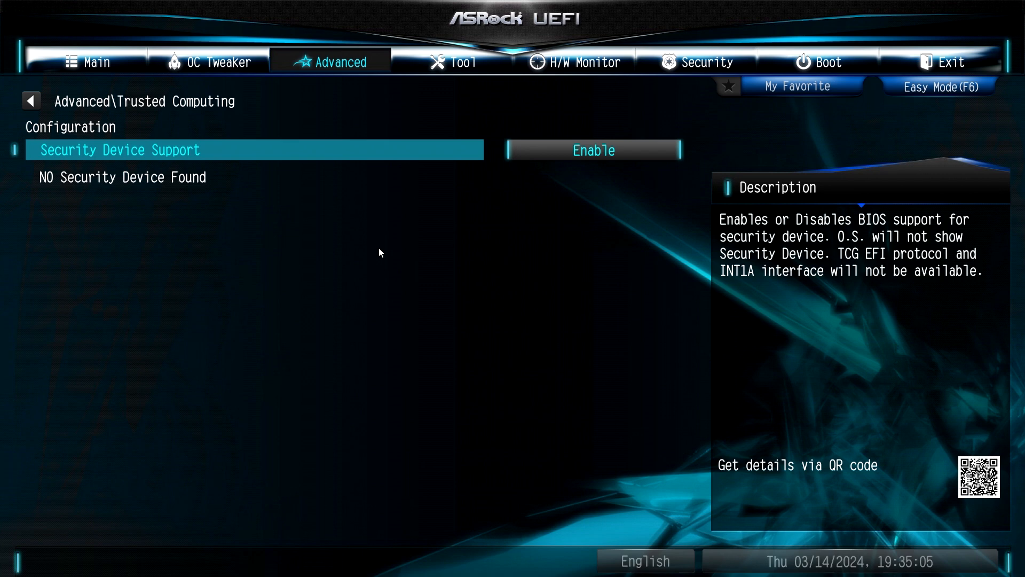
Step: Leave setup to install the TPM module, then return to the UEFI Exit page
click(209, 62)
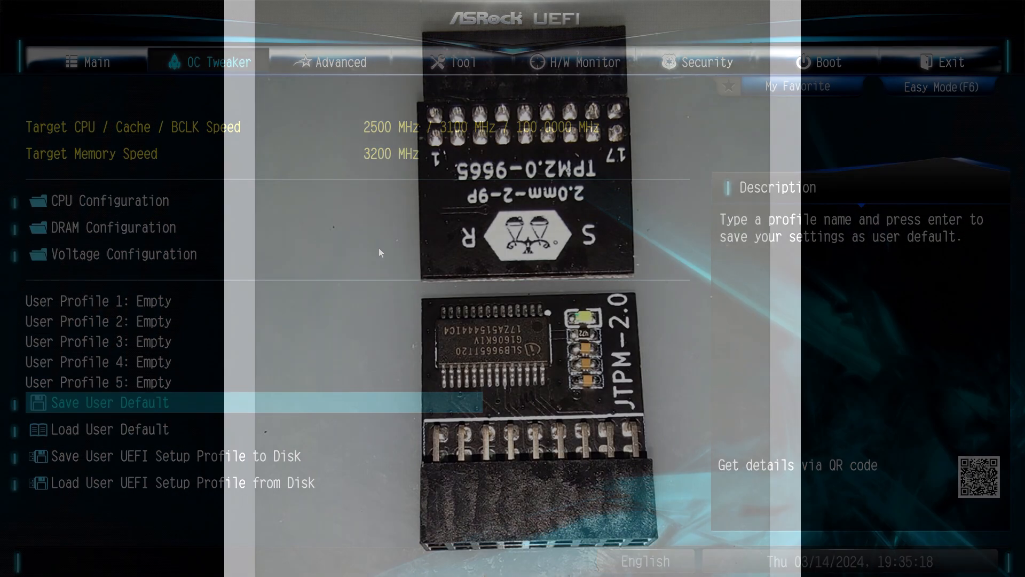
click(943, 62)
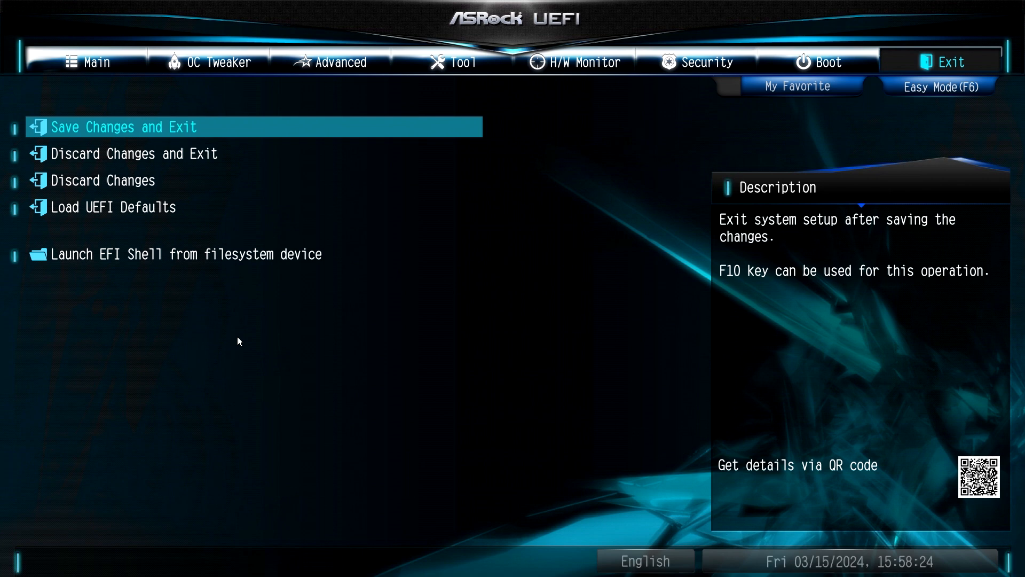
Step: Reach Trusted Computing again, now reporting TPM20 Device Found with both PCR banks enabled
click(210, 62)
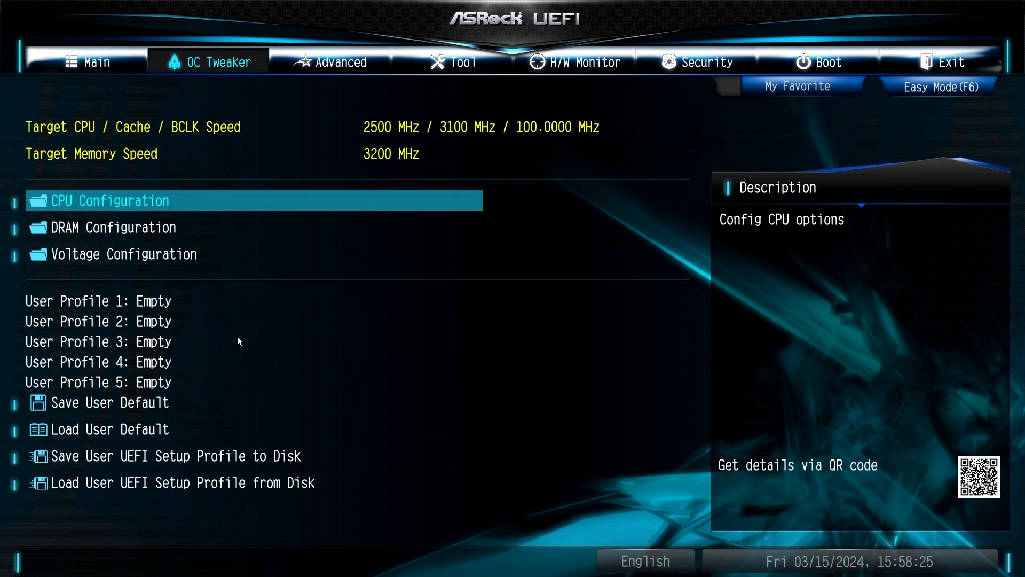
click(339, 62)
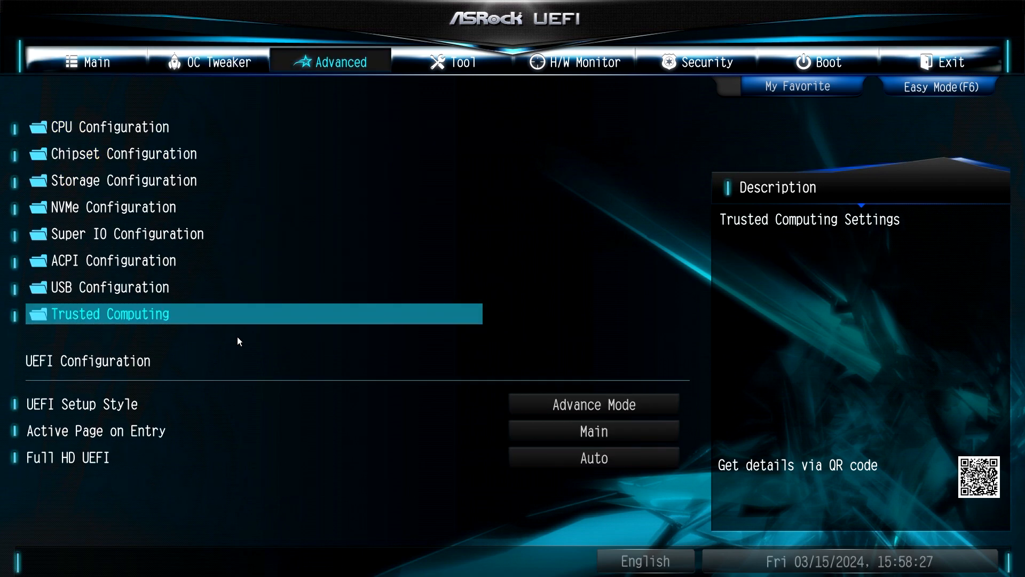
click(109, 314)
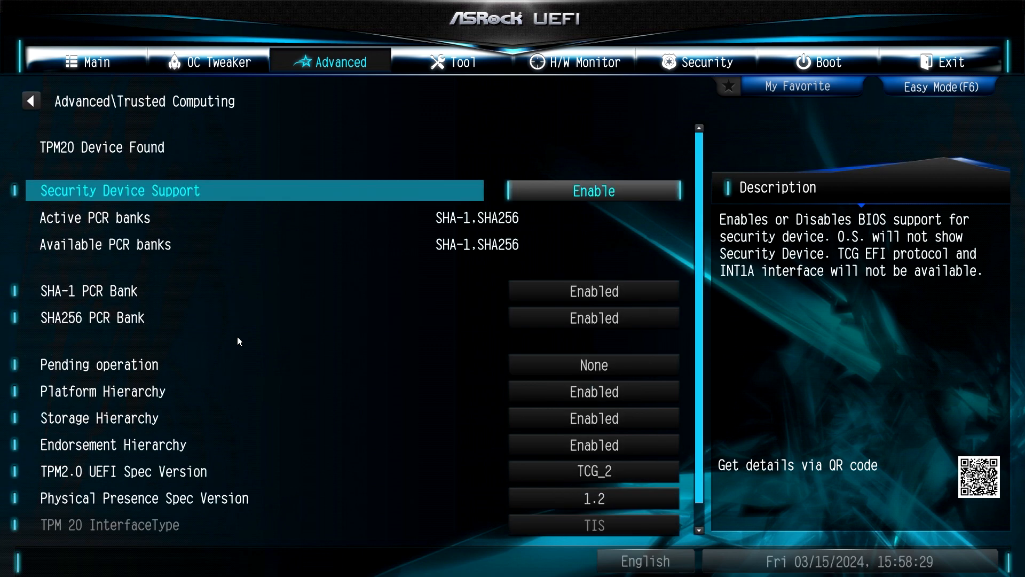